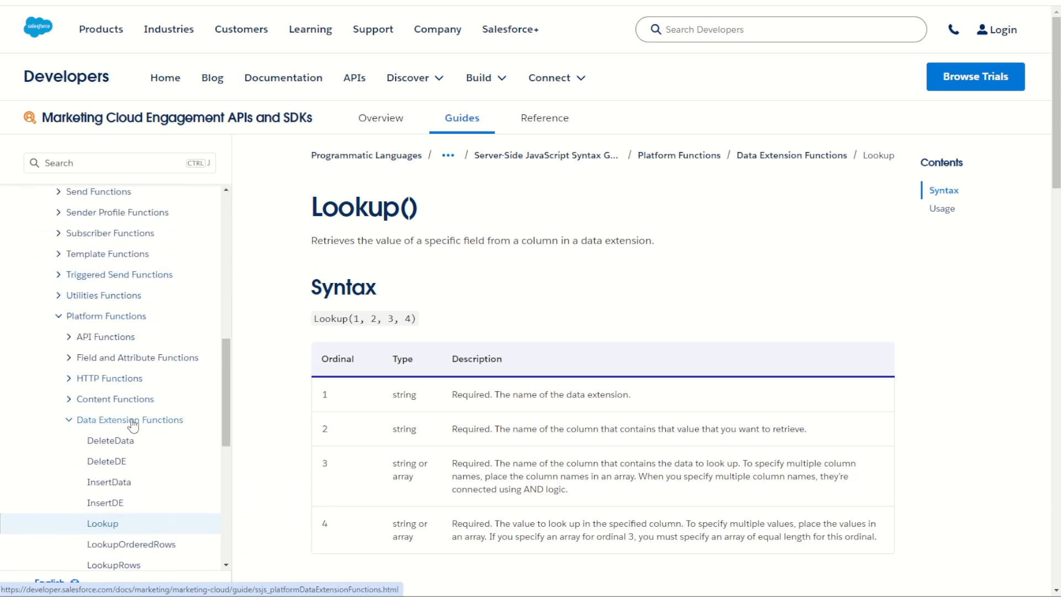
# Step: Review the SSJS Lookup() page, then view the AMPscript Data Extension Lookup() Syntax reference
pyautogui.scroll(-3)
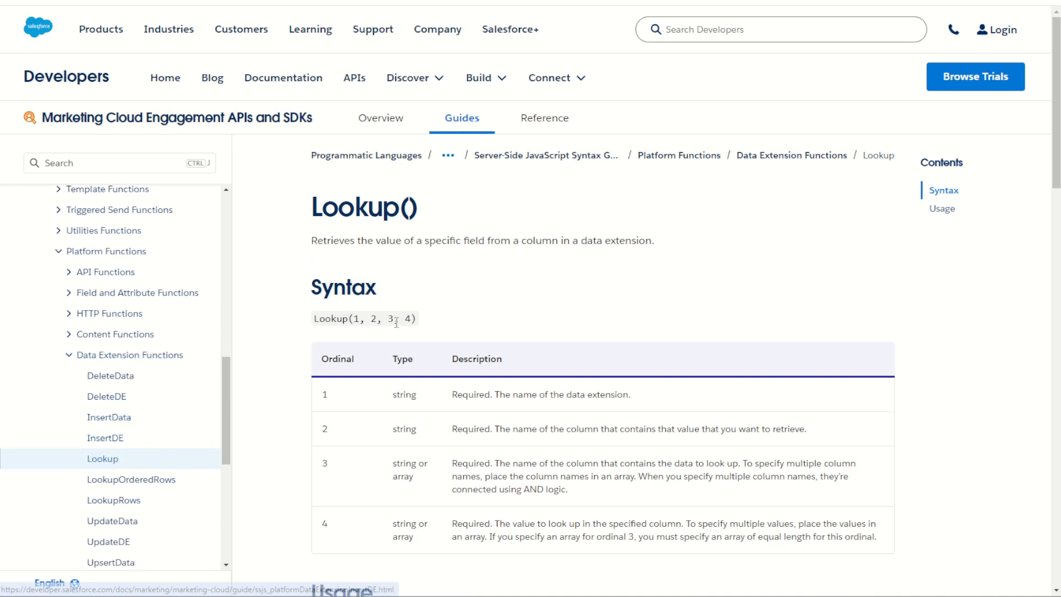
pyautogui.scroll(-3)
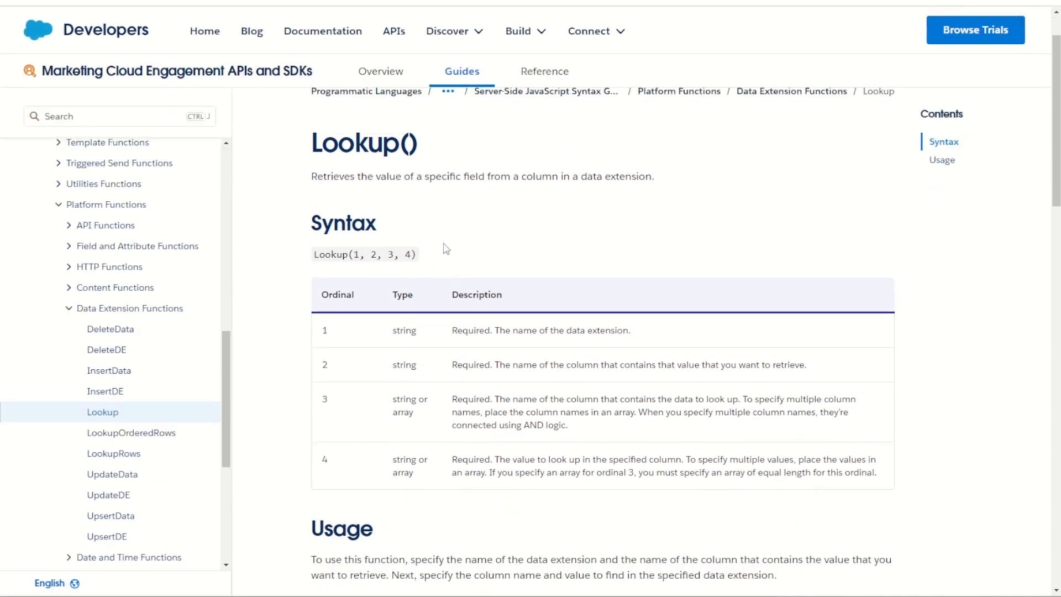
pyautogui.moveTo(440, 272)
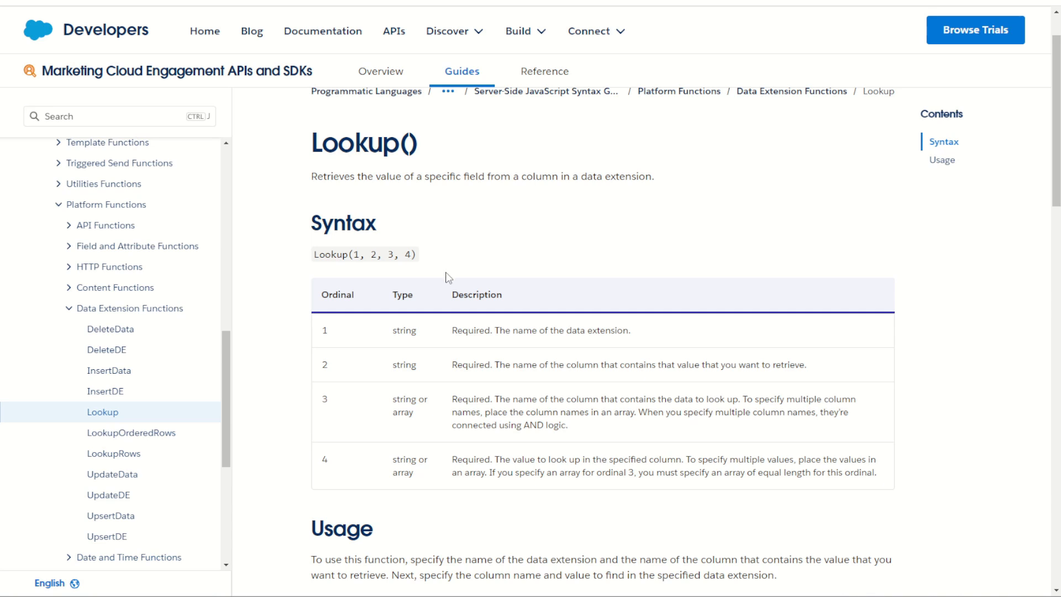
pyautogui.doubleClick(594, 330)
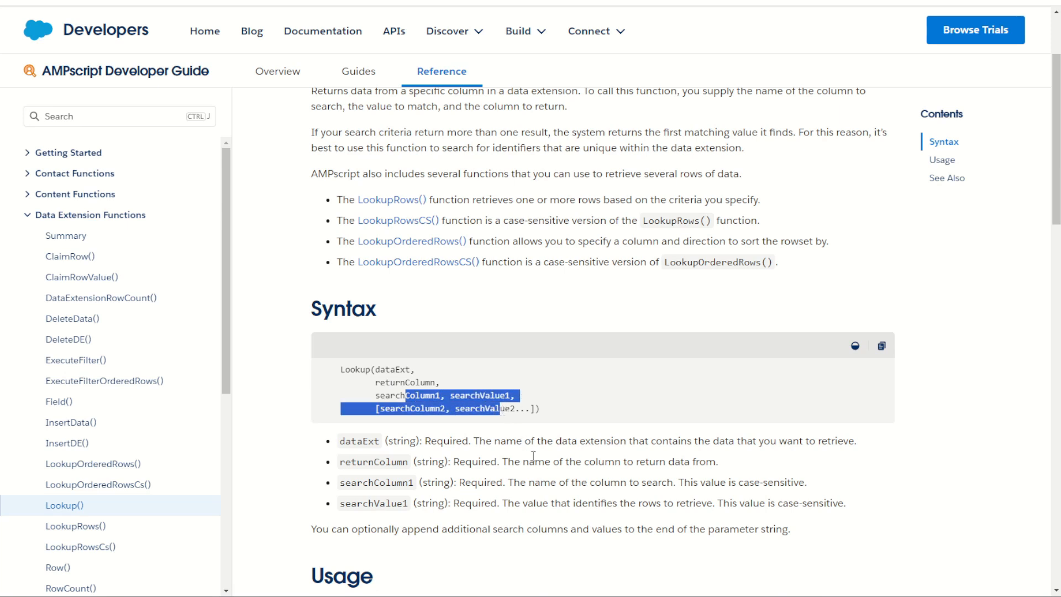
pyautogui.click(528, 402)
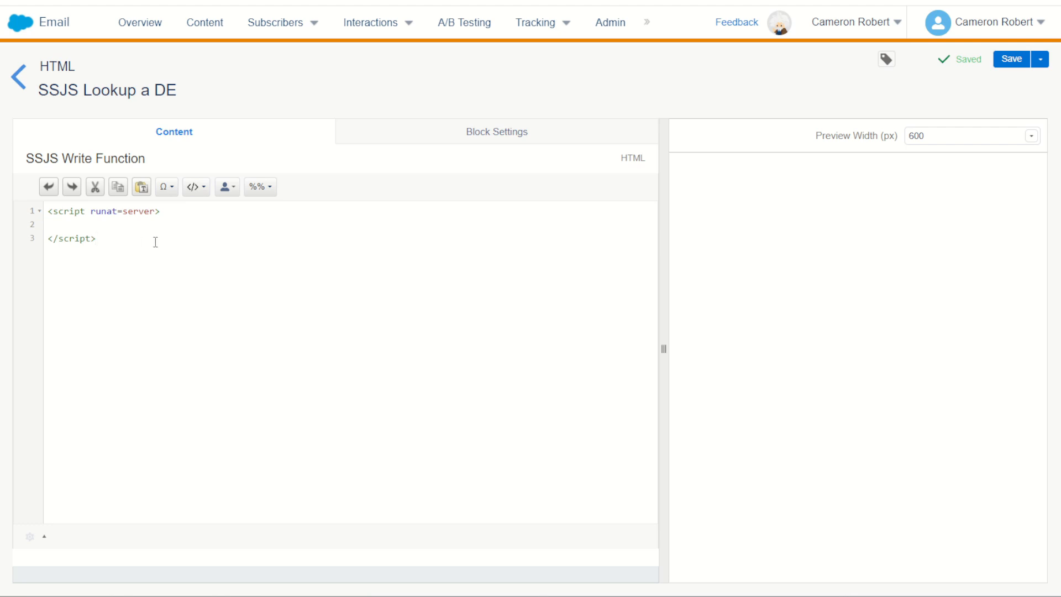
pyautogui.moveTo(155, 241)
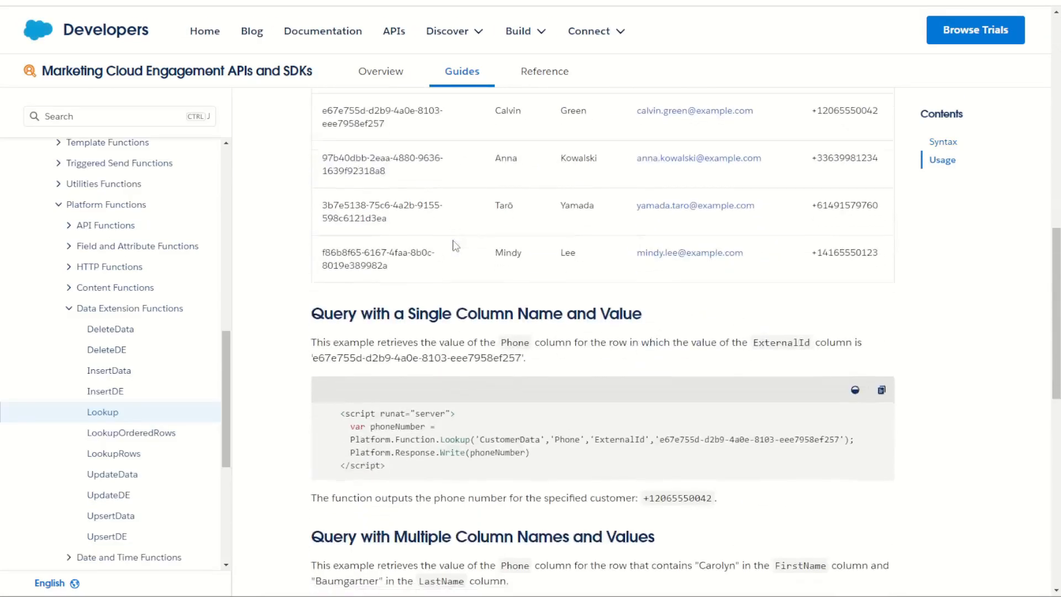
# Step: Copy the 'Query with a Single Column Name and Value' code sample that looks up Phone by ExternalId
pyautogui.scroll(-3)
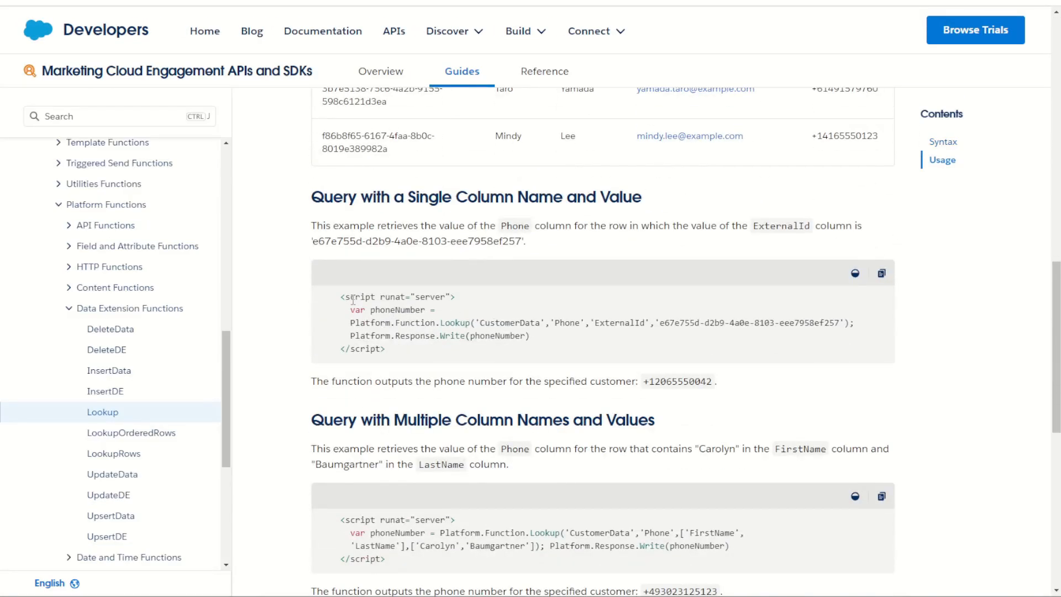
pyautogui.click(882, 273)
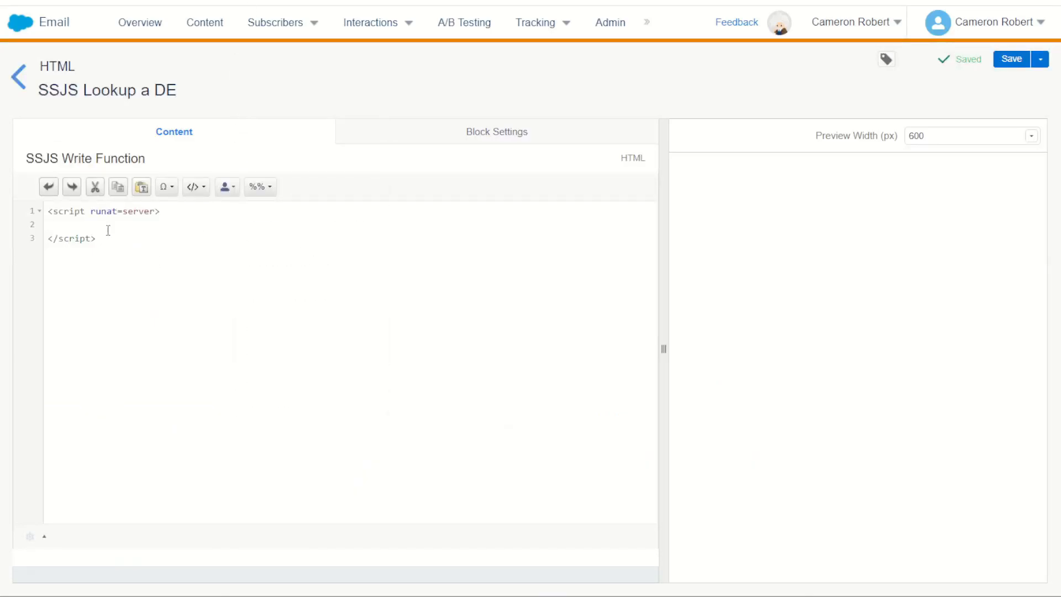
# Step: Paste the phoneNumber Lookup sample into the script and join the var and Platform.Function.Lookup lines
pyautogui.write("var phoneNumber = Platform.Function.Lookup('CustomerData','Phone','ExternalId','e67e755d-d2b9-4a0e-8103-eee7958ef257');")
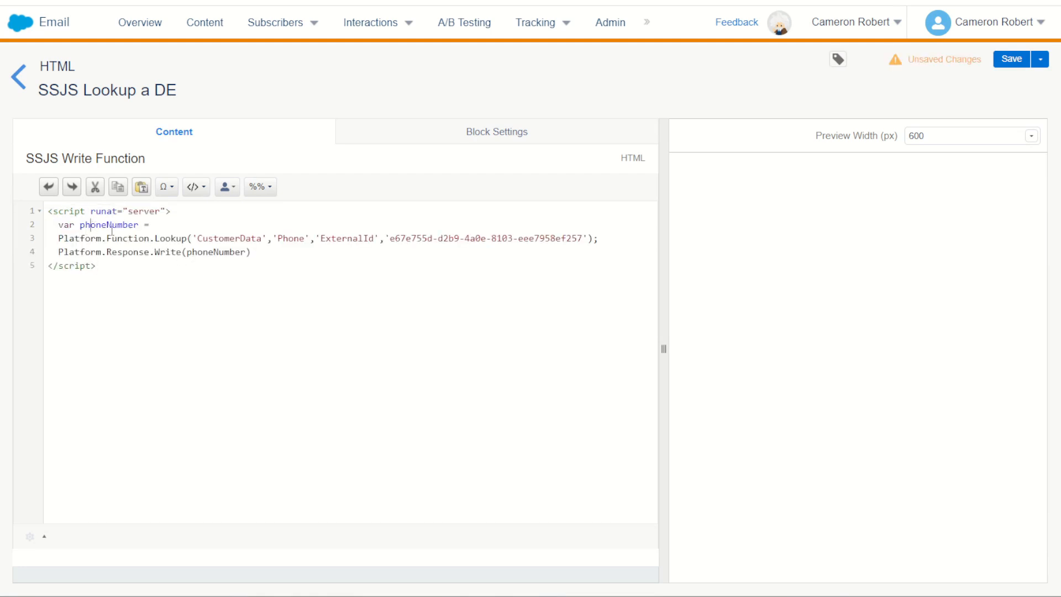
pyautogui.doubleClick(107, 224)
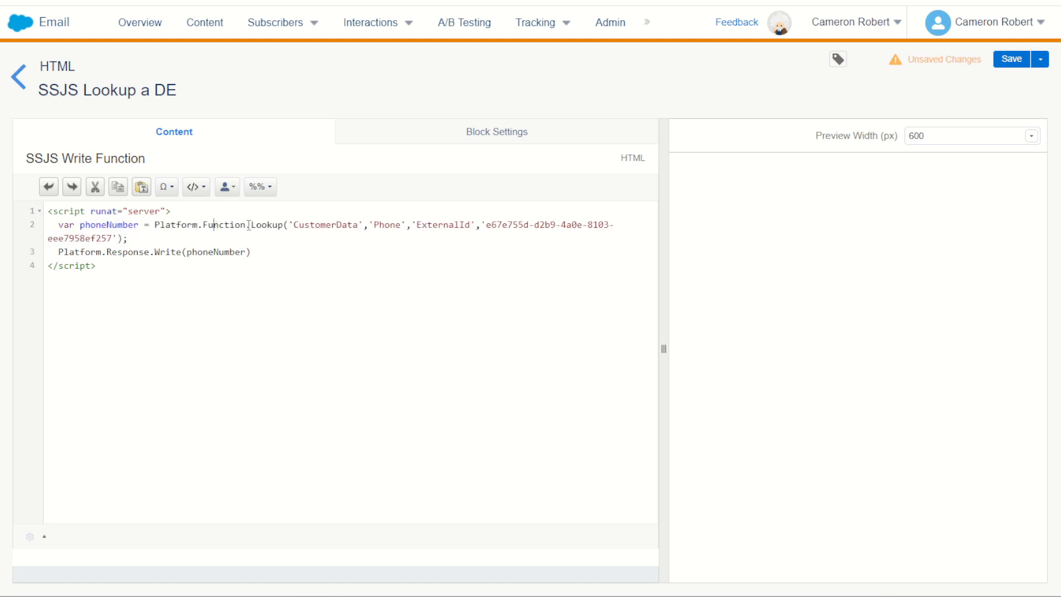
pyautogui.doubleClick(324, 225)
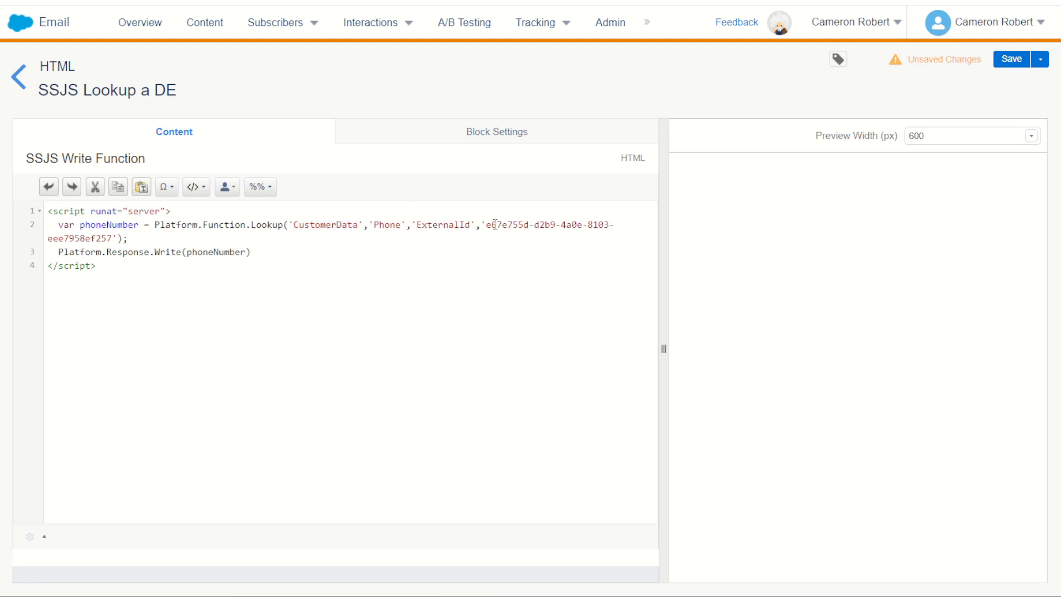
pyautogui.moveTo(290, 225); pyautogui.dragTo(125, 238)
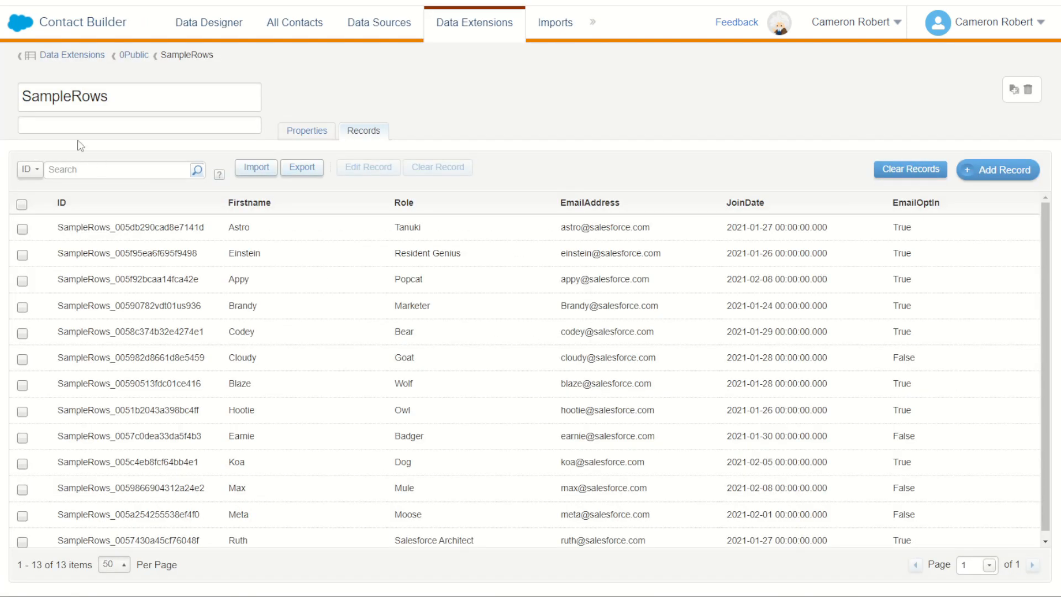
pyautogui.moveTo(82, 97)
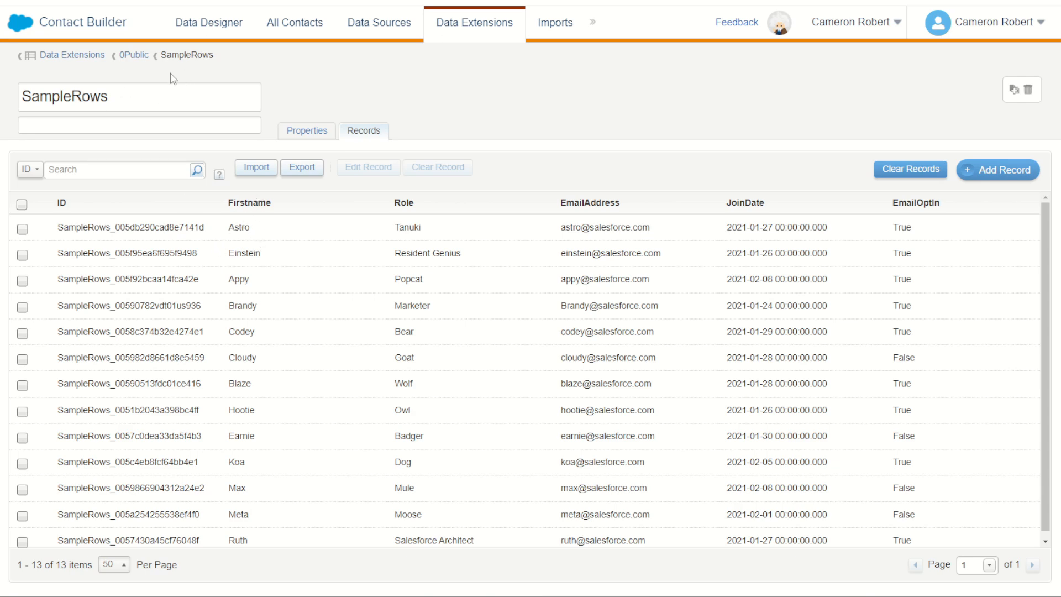
# Step: Change the Lookup to read Firstname from SampleRows by ID SampleRows_005db290cad8e7141d
pyautogui.click(139, 96)
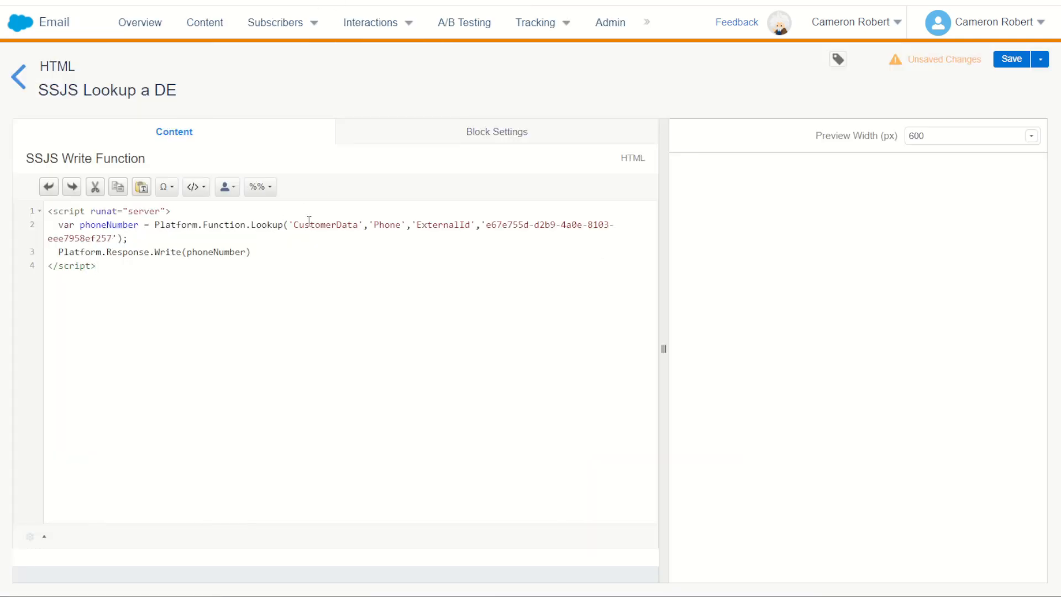
pyautogui.write('SampleRows')
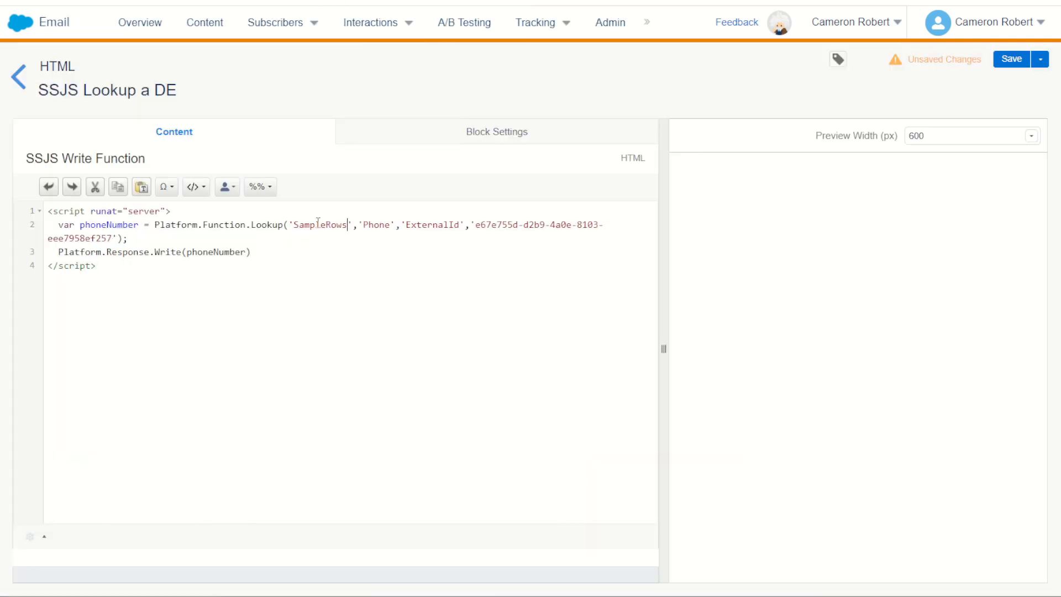
pyautogui.doubleClick(372, 224)
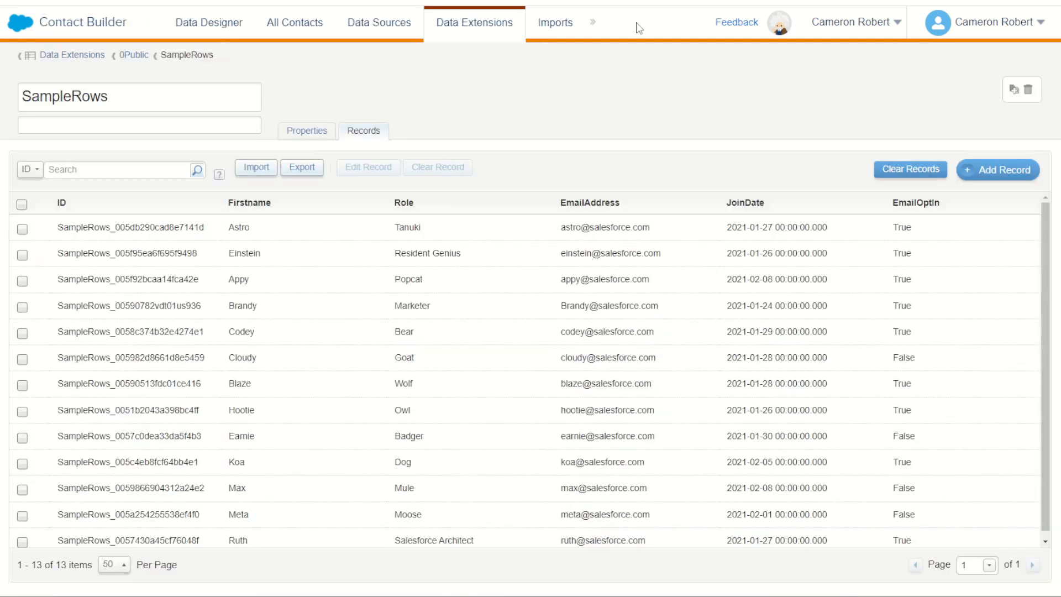
pyautogui.moveTo(227, 207)
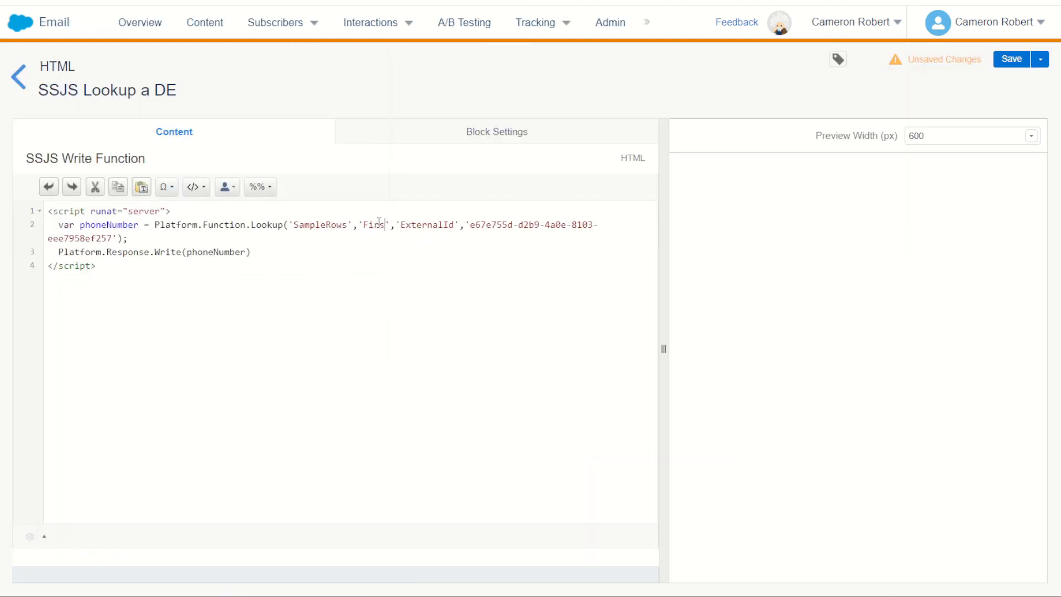
pyautogui.write('tname')
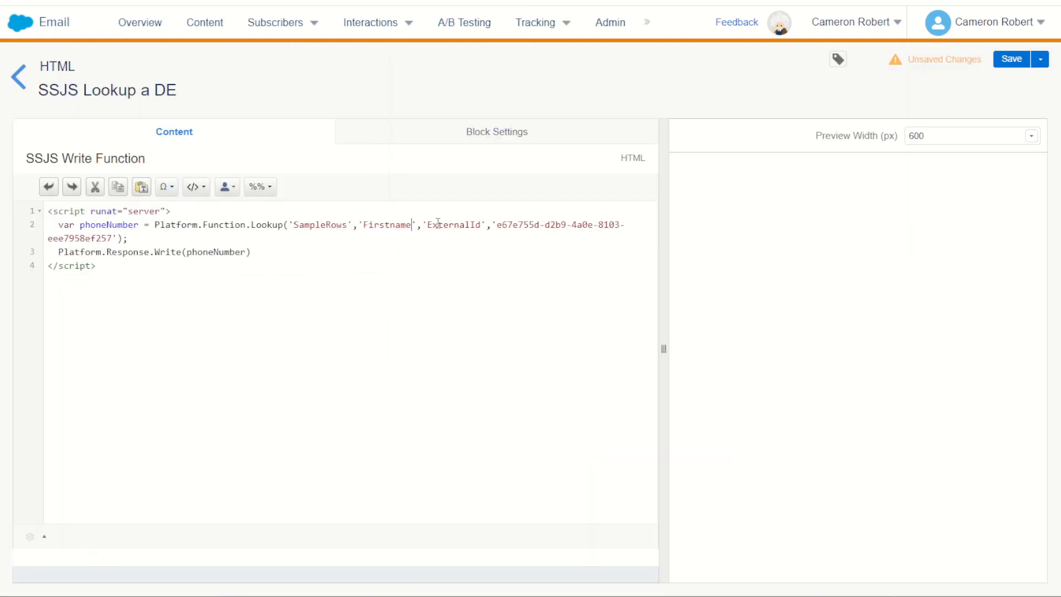
pyautogui.doubleClick(454, 224)
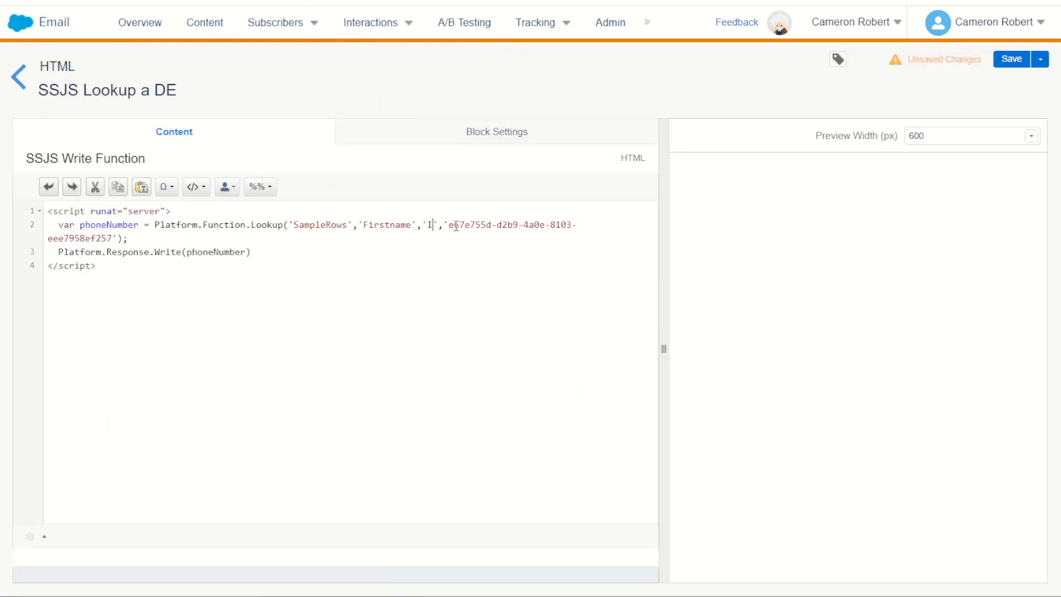
pyautogui.write('D')
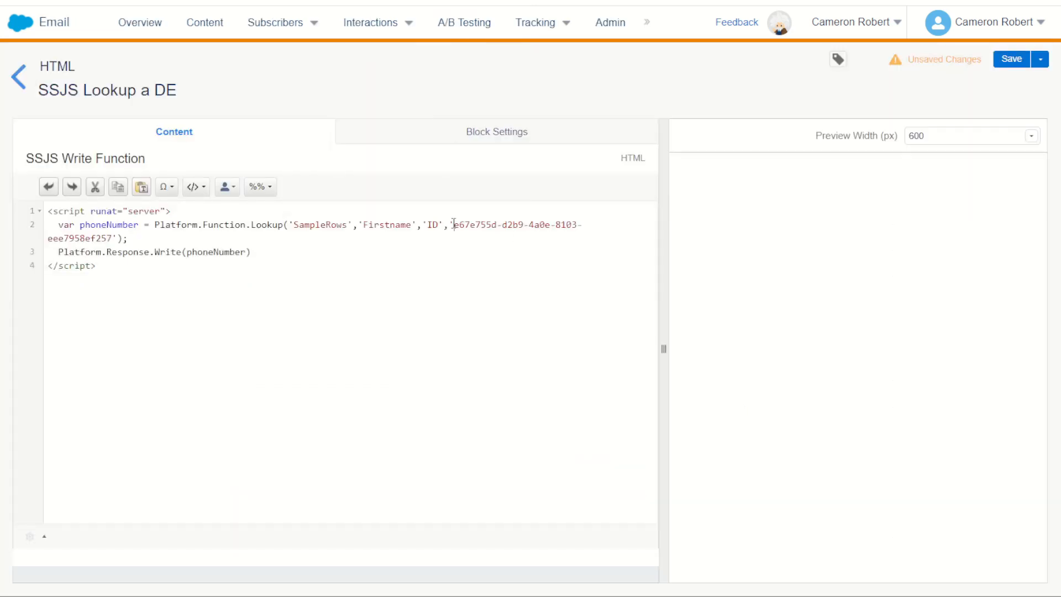
pyautogui.write('SampleRows_005db290cad8e7141d')
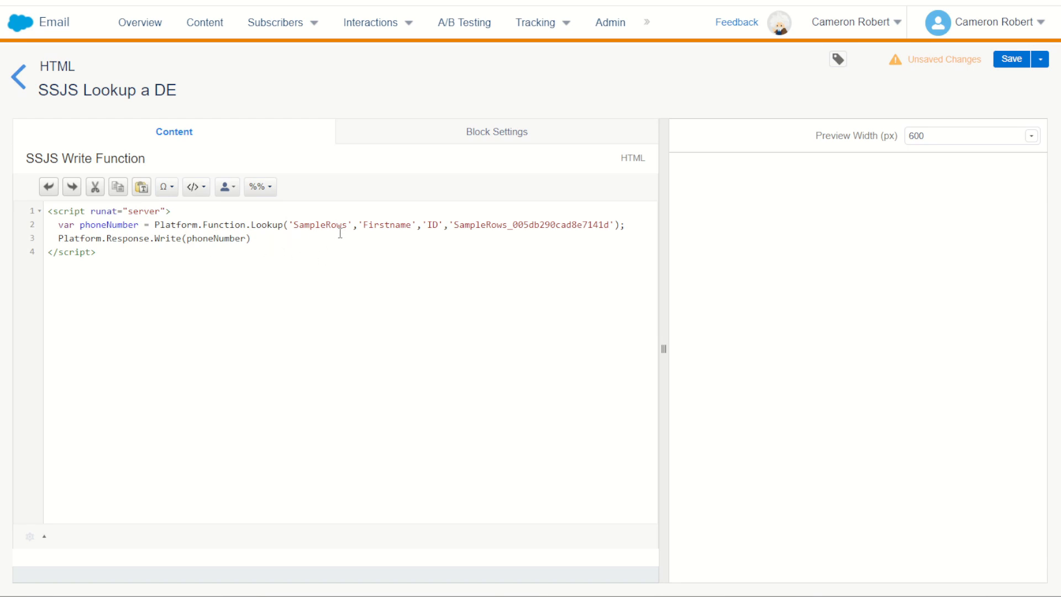
# Step: Rename phoneNumber to Firstname and write "Firstname = " plus the value in Platform.Response.Write
pyautogui.doubleClick(432, 225)
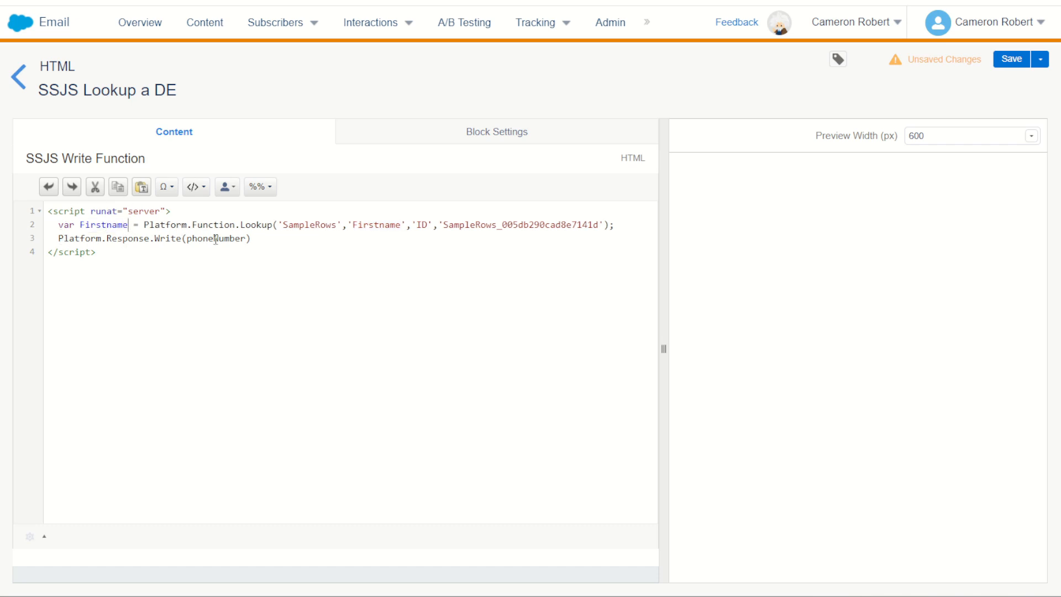
pyautogui.write('Firstname')
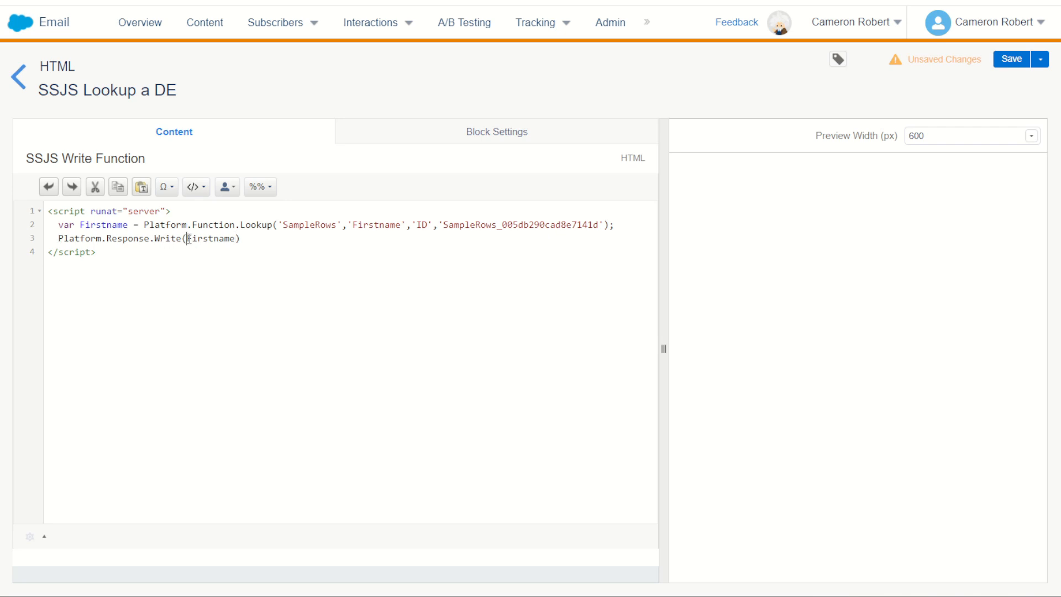
pyautogui.write('Firstname')
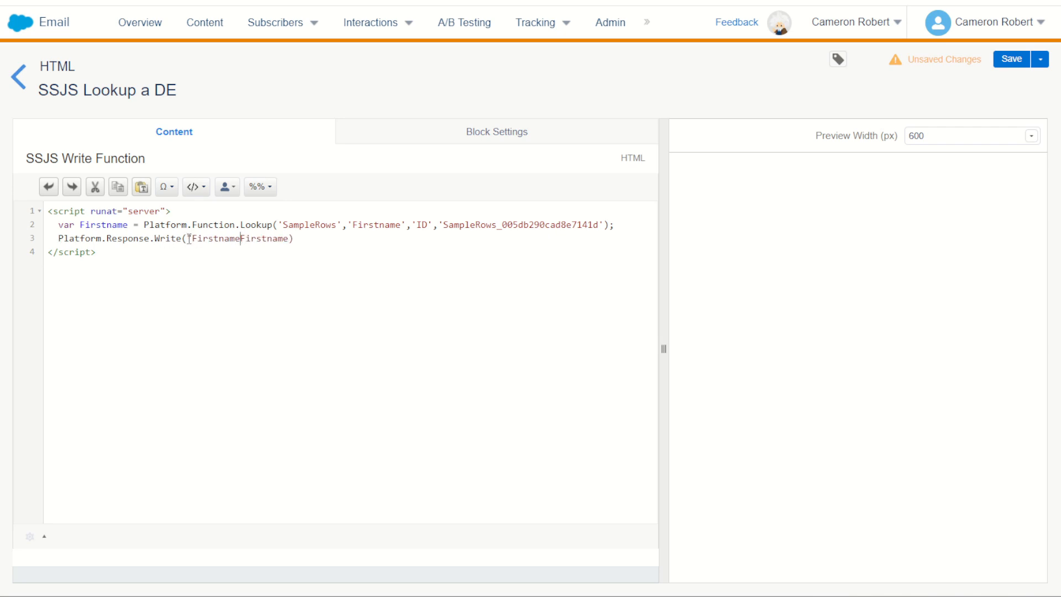
pyautogui.write('= "')
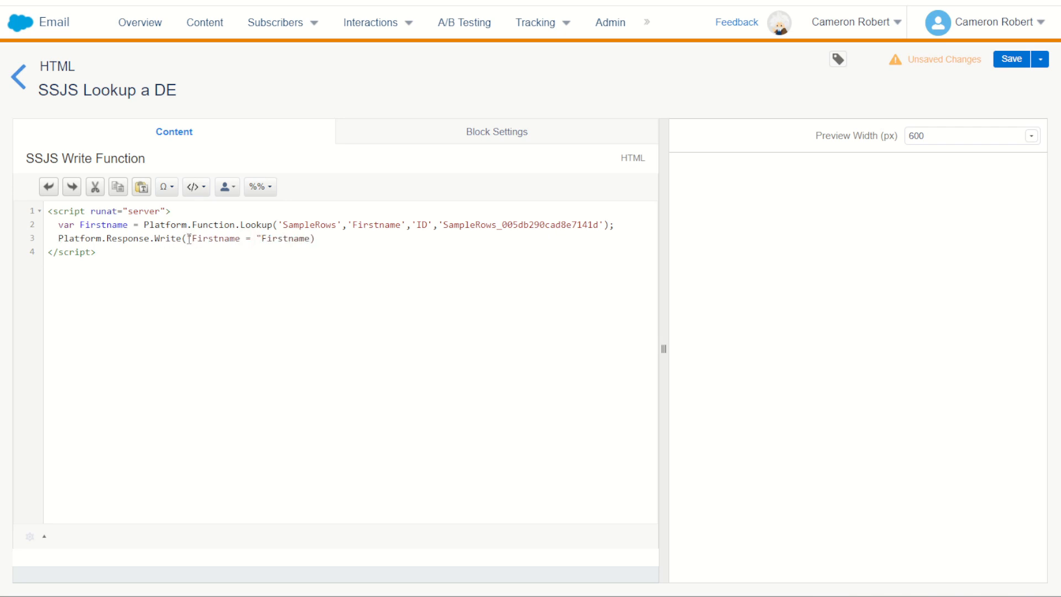
pyautogui.write('"')
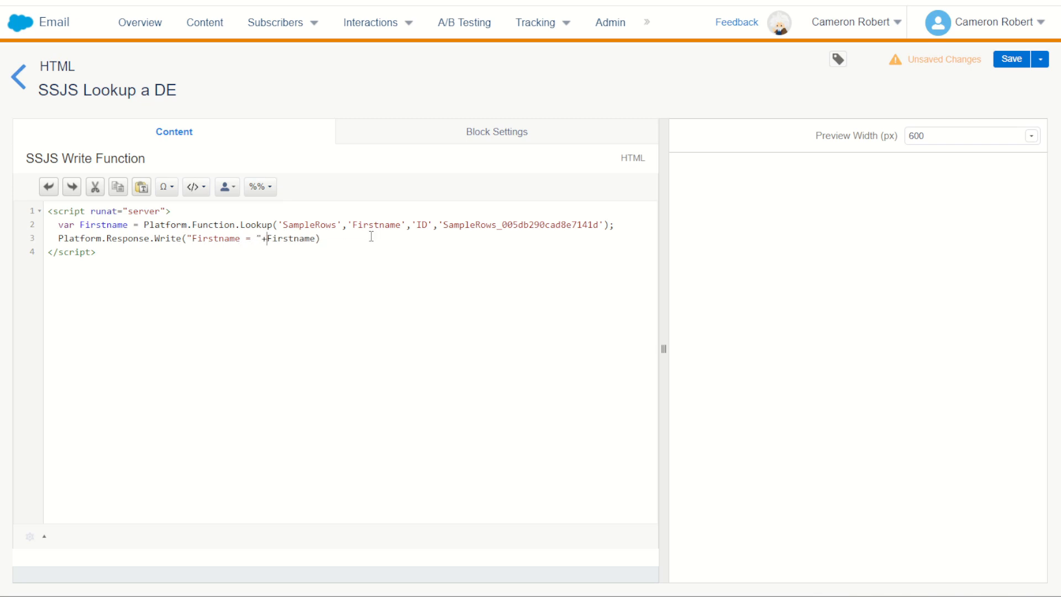
pyautogui.write(';')
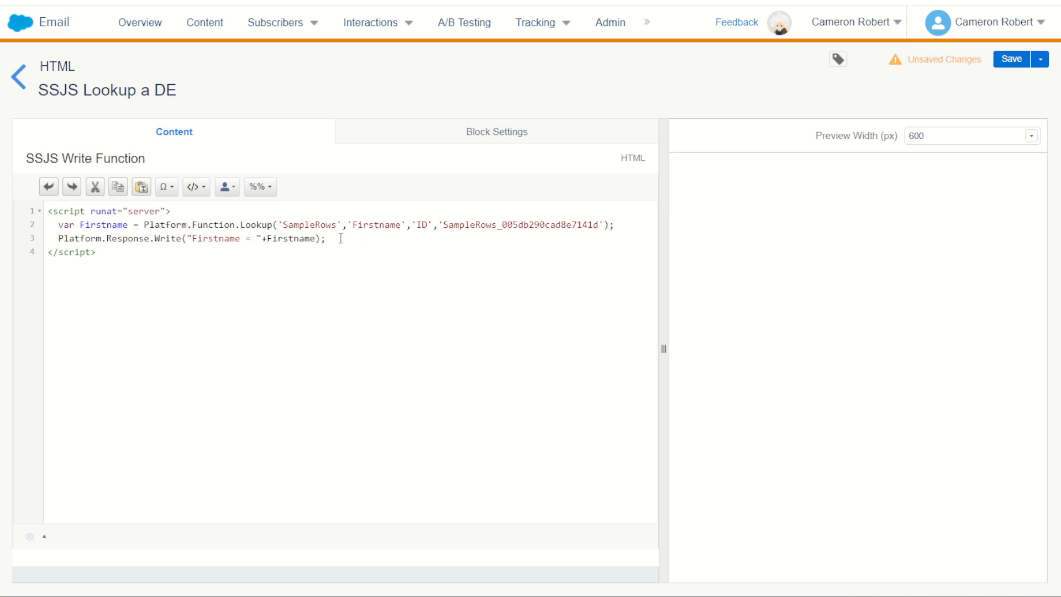
# Step: Save the SSJS Lookup a DE block, visit the SampleRows records for another ID, and return to the code
pyautogui.click(1010, 58)
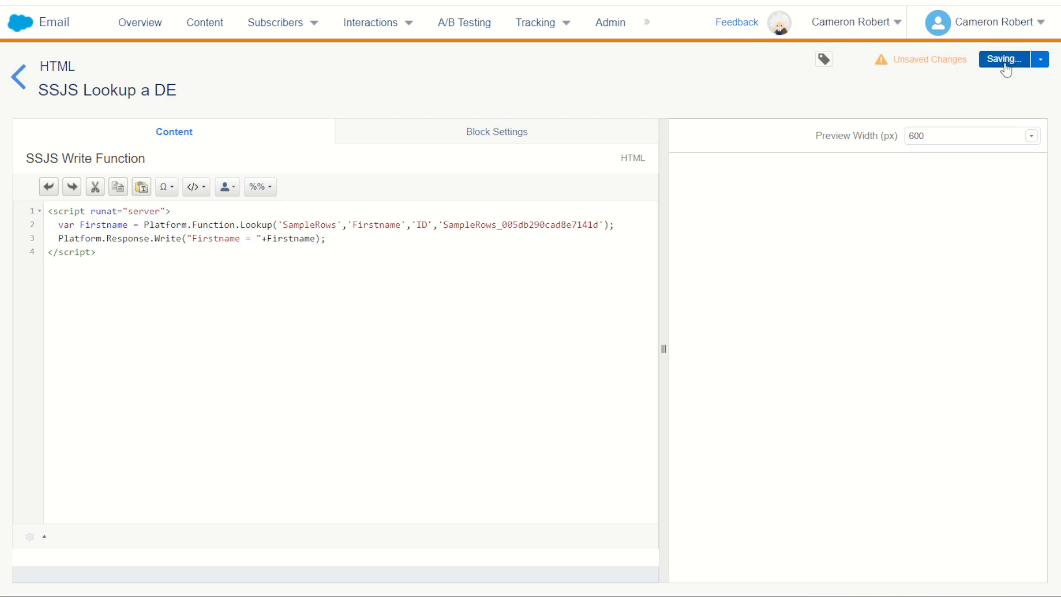
pyautogui.click(1004, 59)
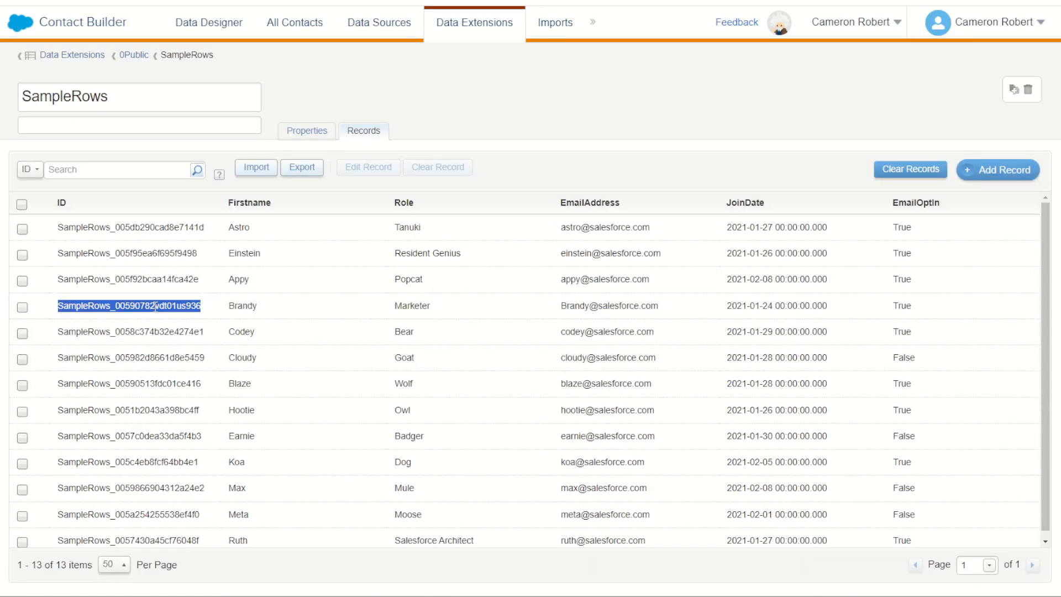
pyautogui.click(22, 307)
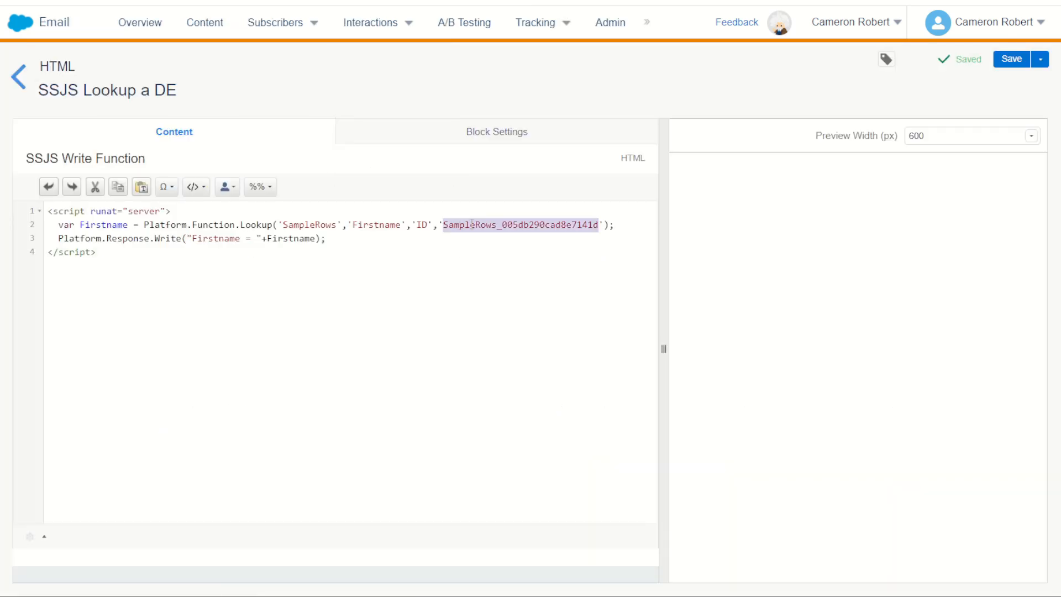
# Step: Replace the lookup ID with SampleRows_00590782vdt01us936 and save the block
pyautogui.write('SampleRows_00590782vdt01us936')
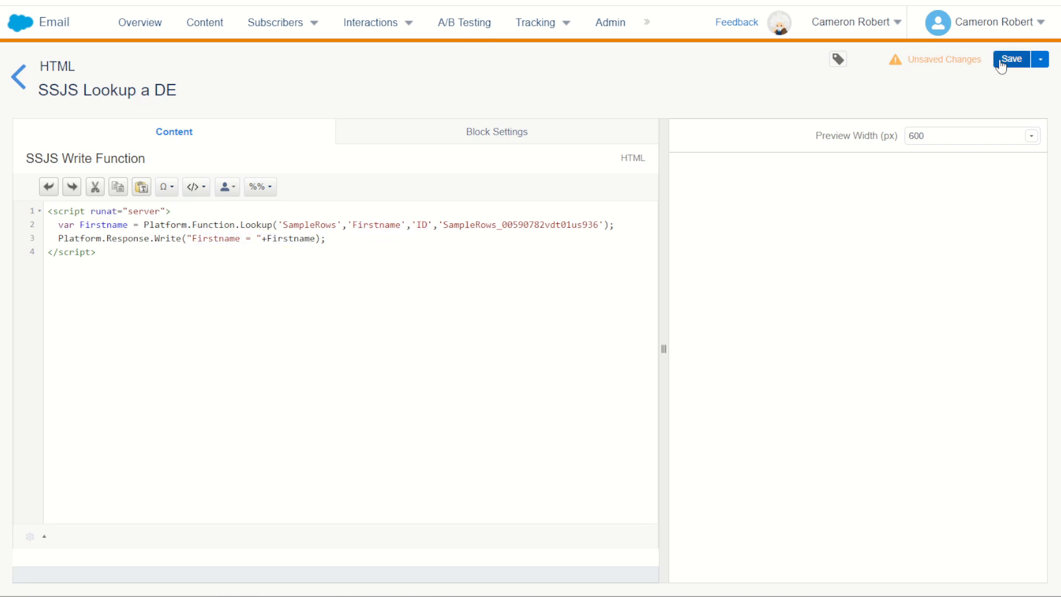
pyautogui.click(1009, 58)
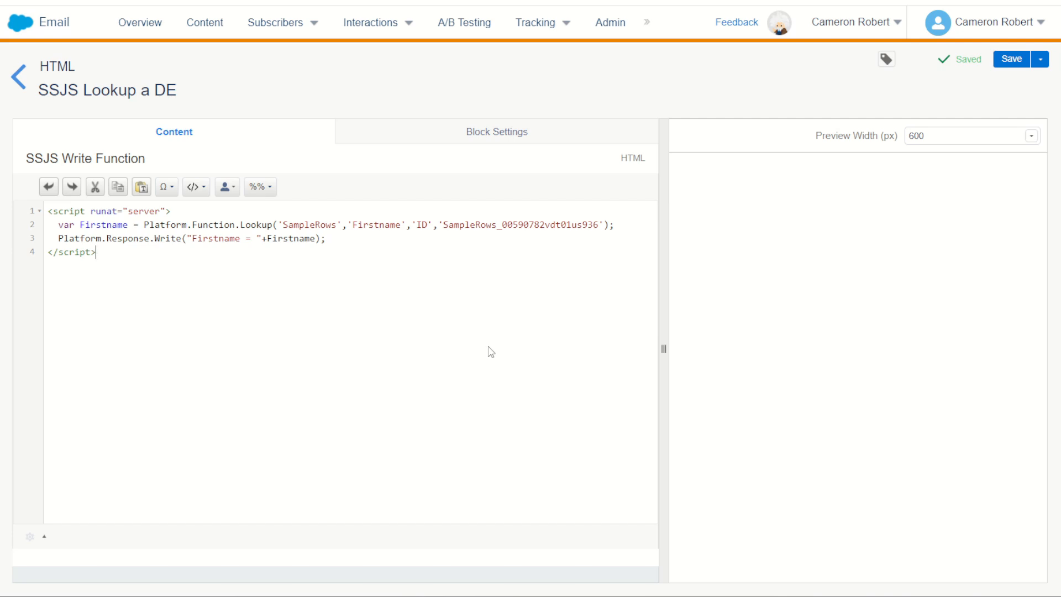
pyautogui.moveTo(468, 343)
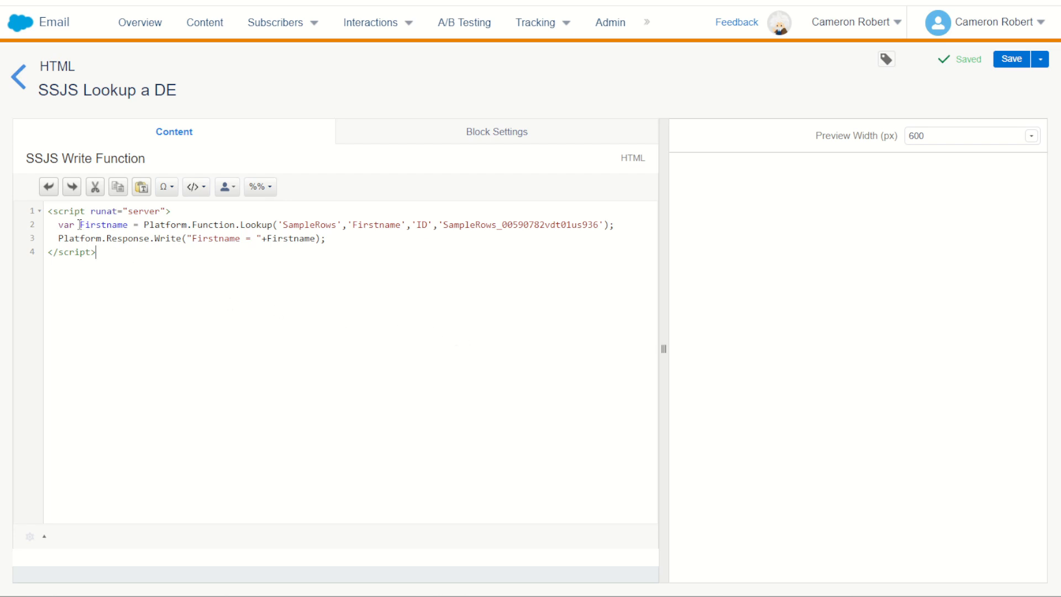
pyautogui.doubleClick(102, 224)
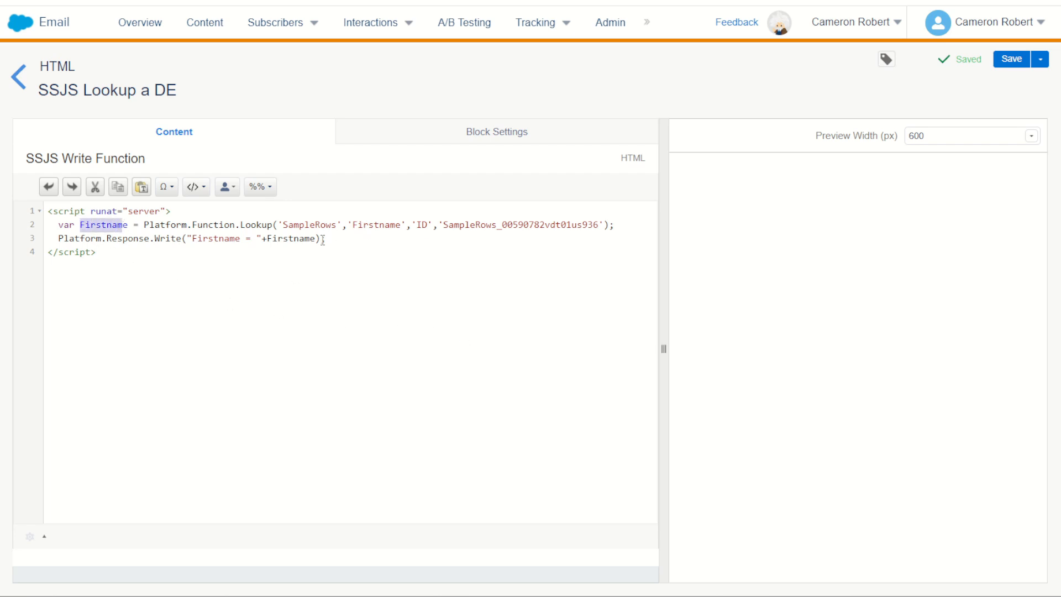